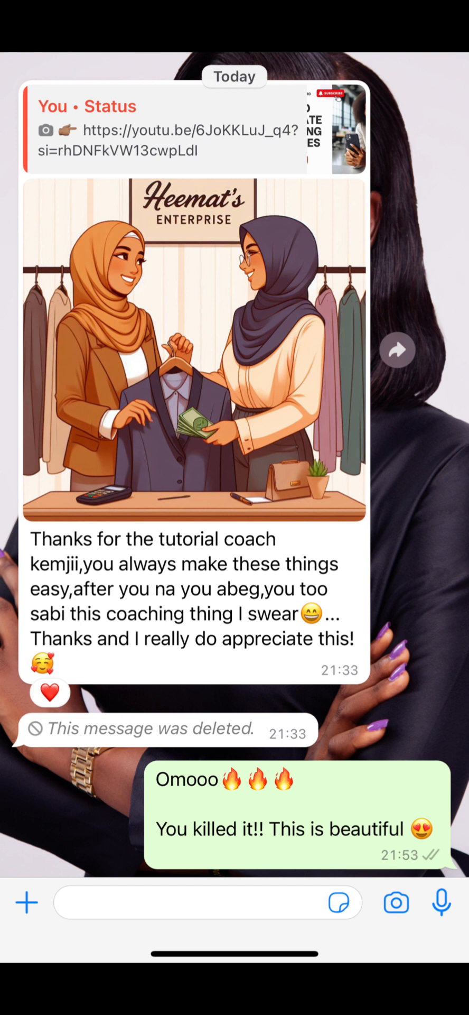
Scroll through the WhatsApp chat about the student's AI-made image before leaving it
scroll(down, 3)
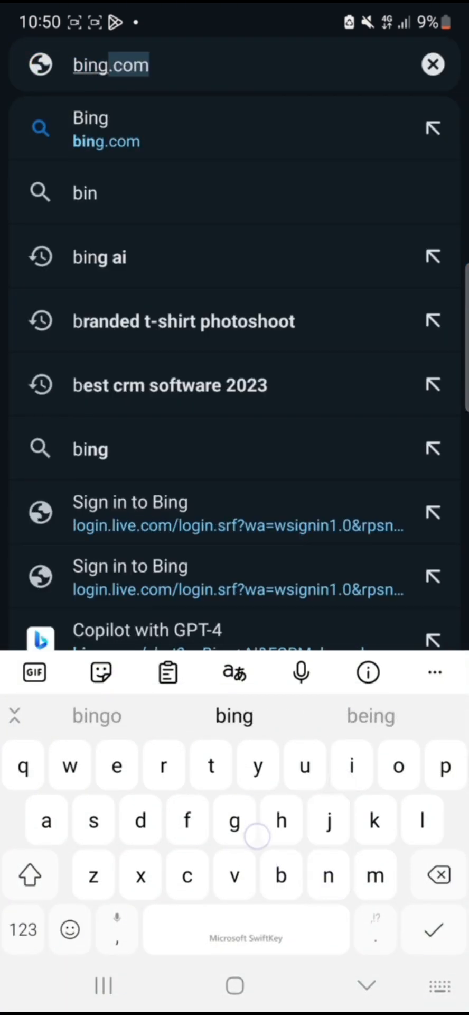
Search 'bing image creator' and open the Image Creator from Microsoft Designer result
text(bing image creator)
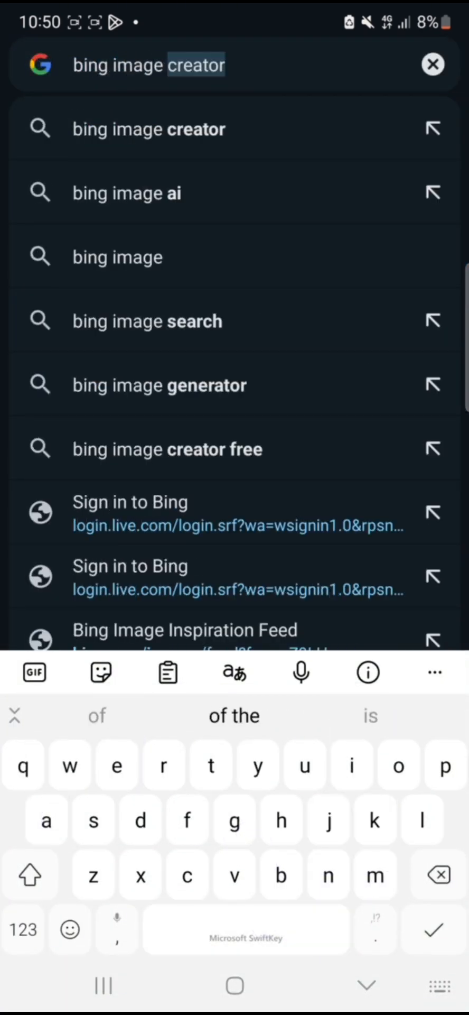
click(149, 129)
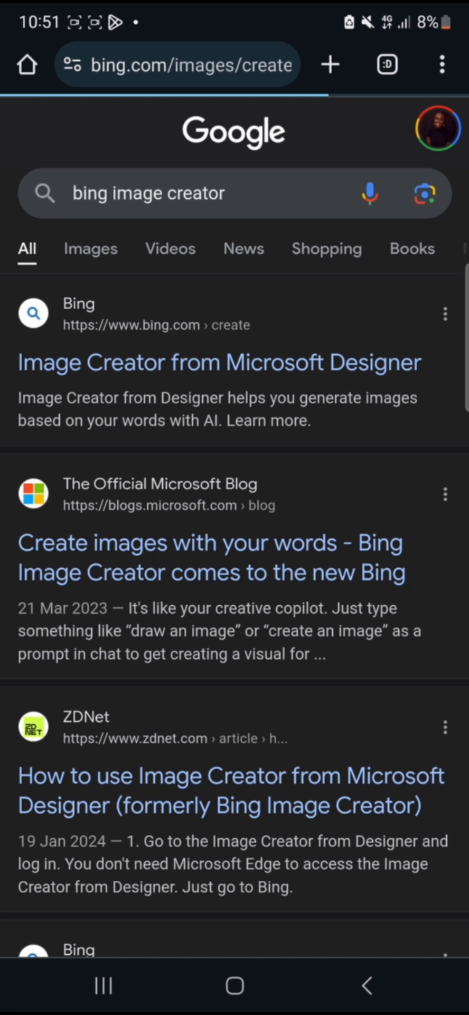
click(214, 361)
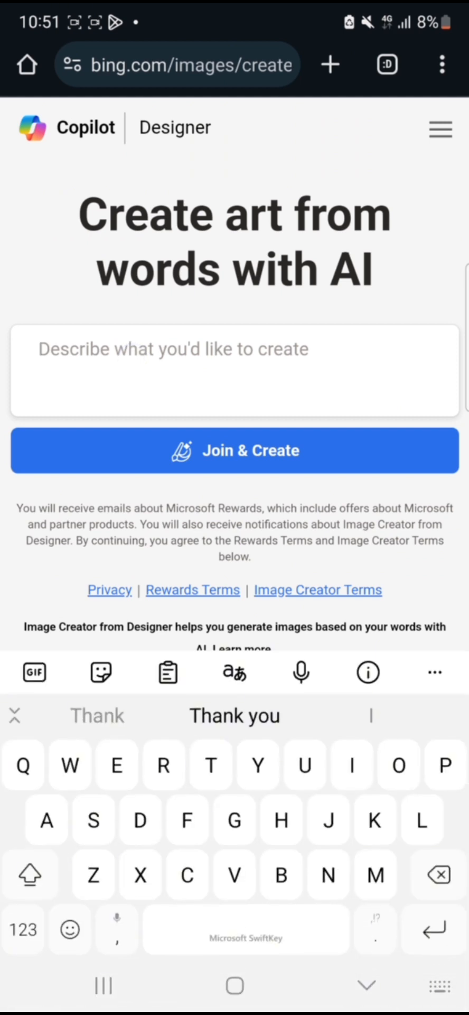
Write the prompt 'Two ladies walking down a busy road and talking. They are both corporately dressed'
click(177, 64)
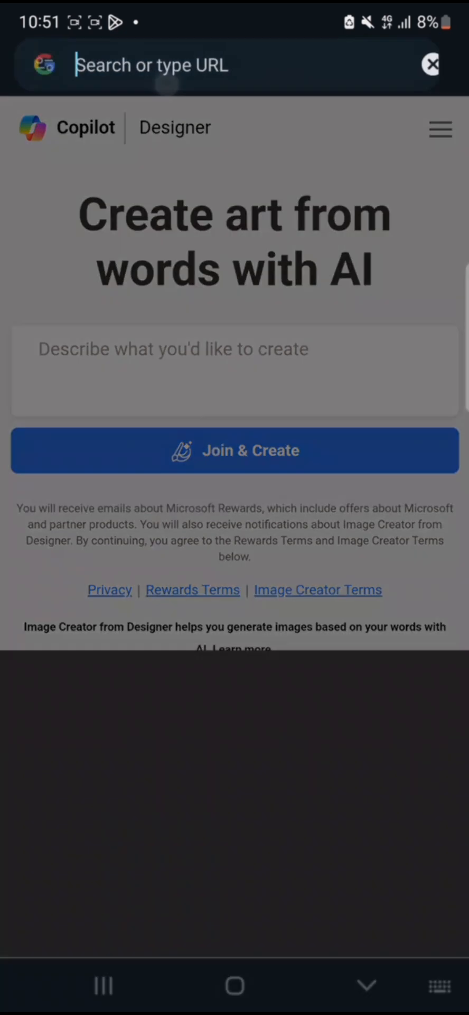
text(bing image creator)
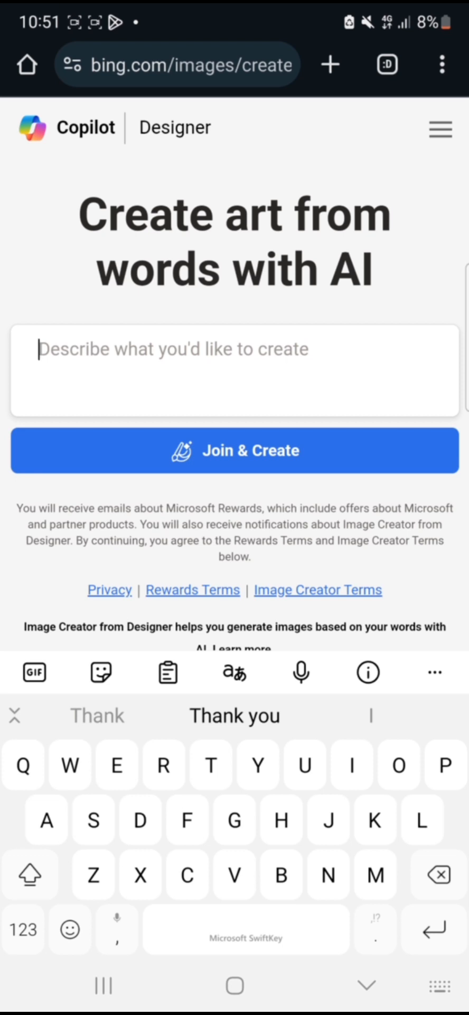
text(A)
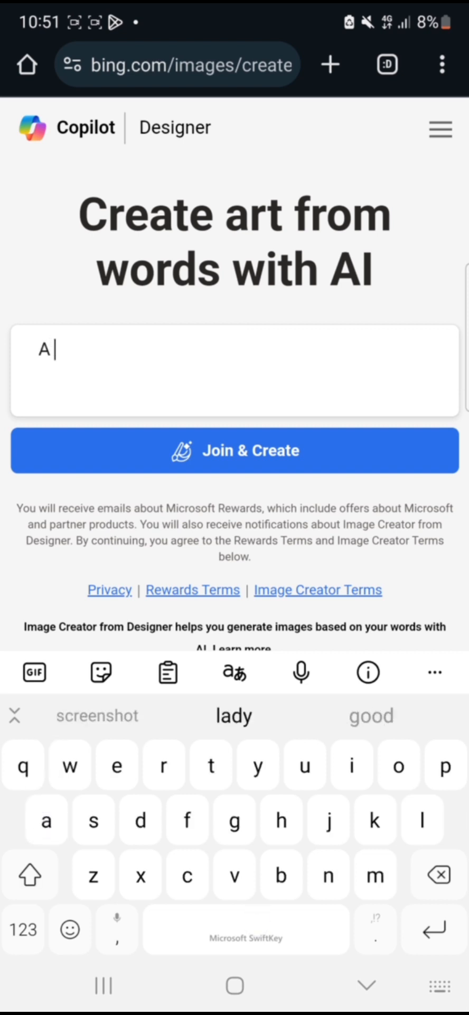
text(ypung)
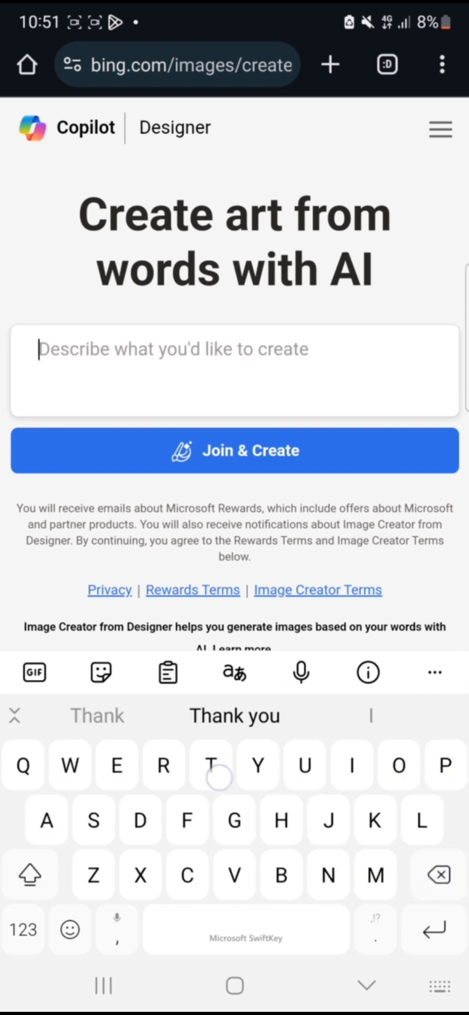
text(Two)
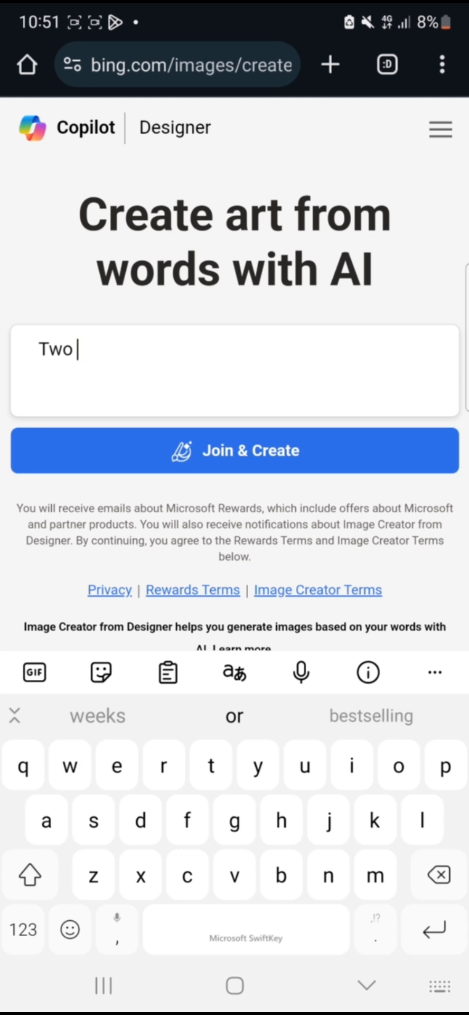
text(ladies walking)
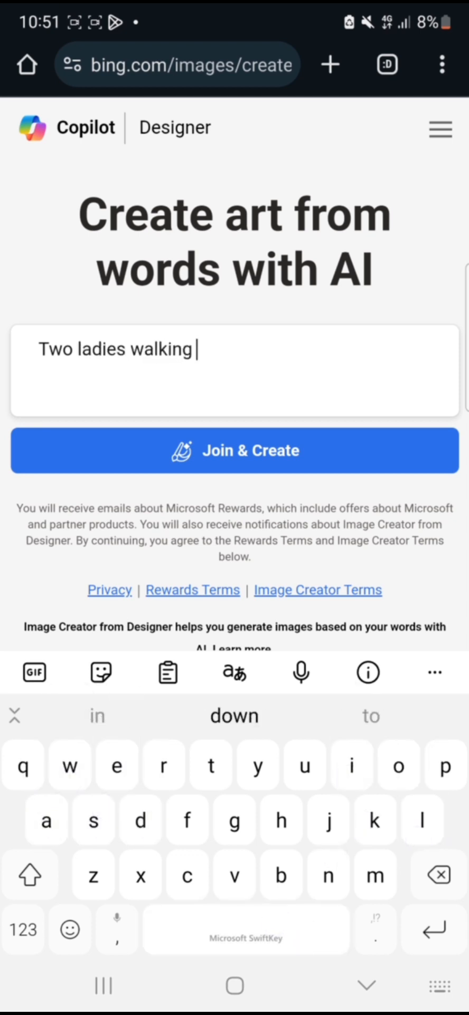
text(down a)
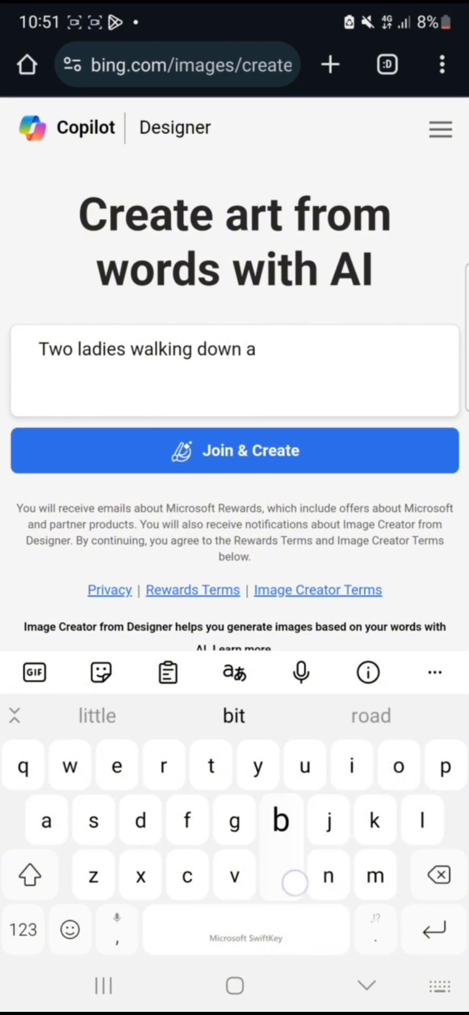
text(busy road and)
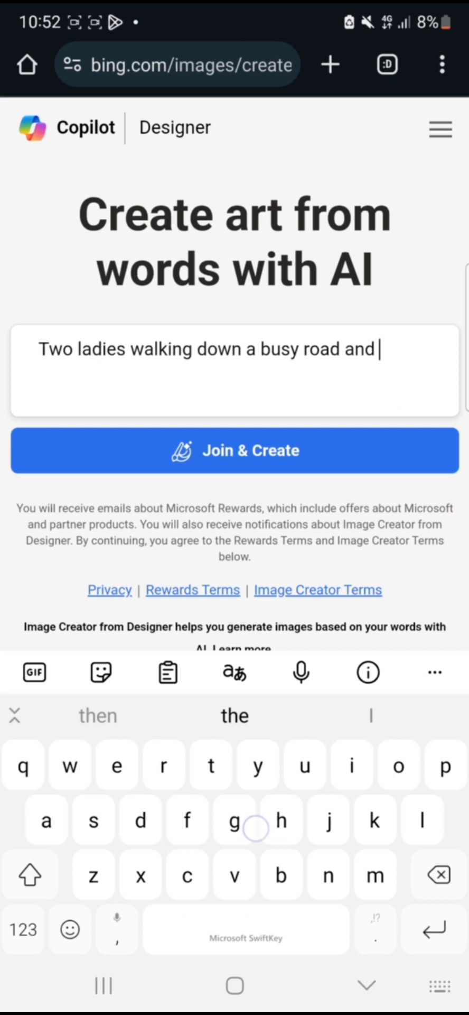
text(hosting)
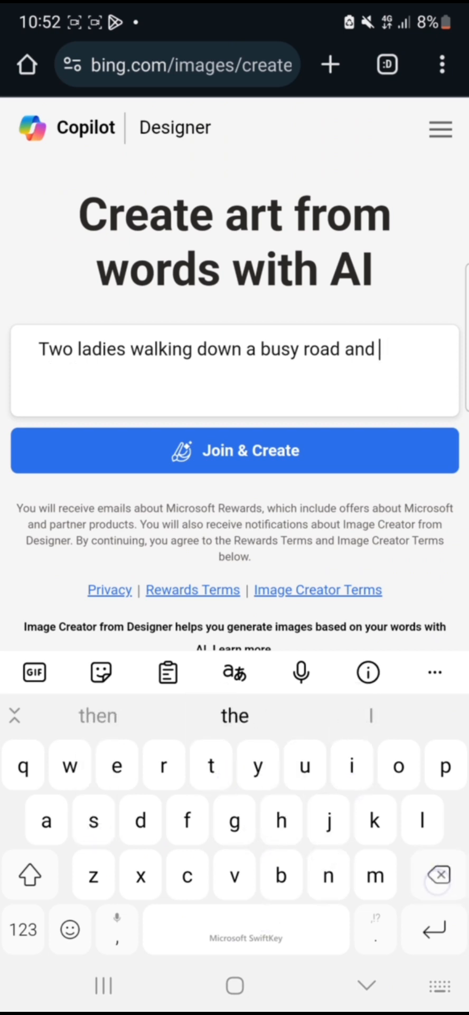
text(hosting.)
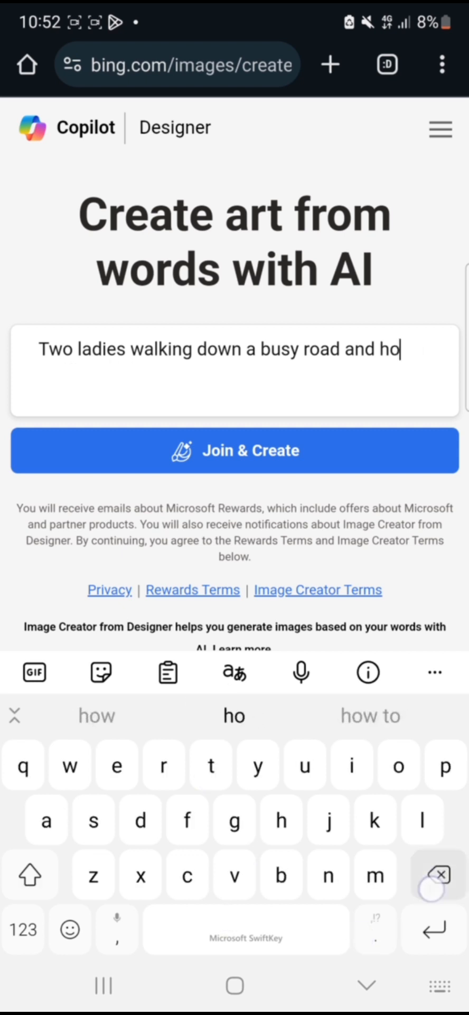
text(talking.)
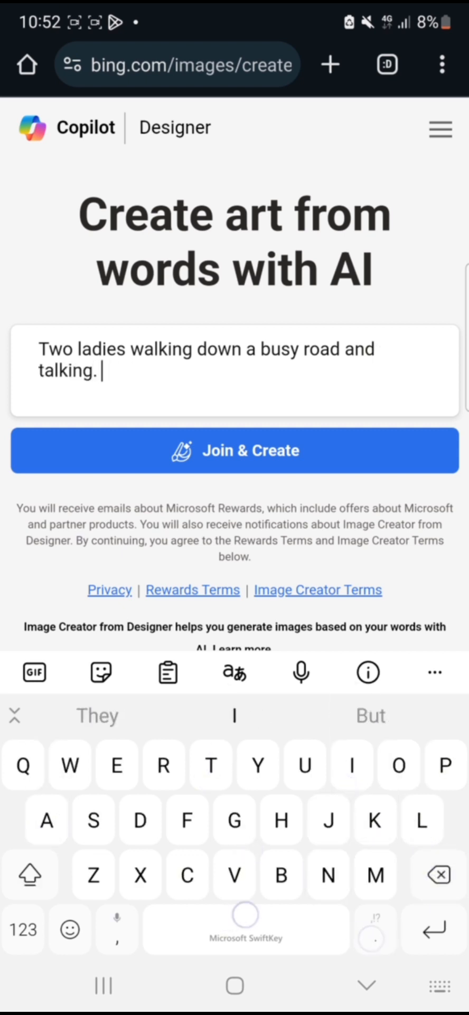
text(They are both corporately dressed)
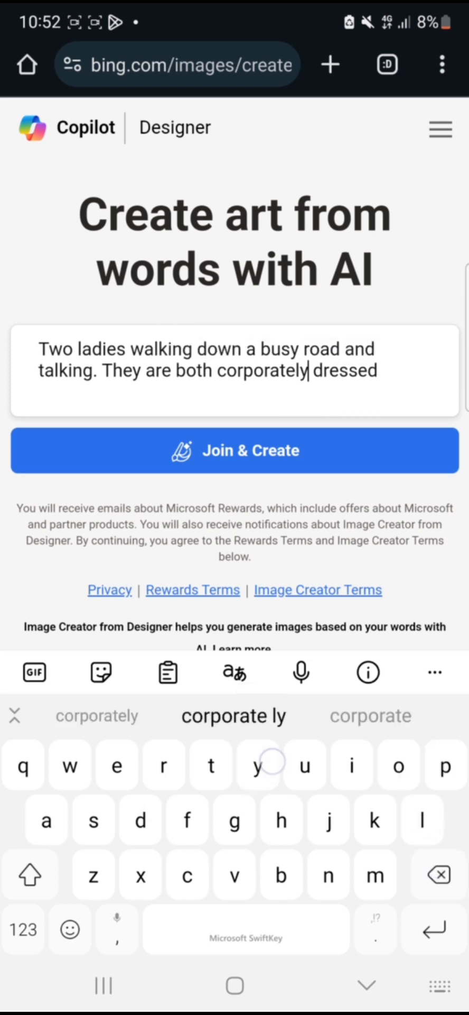
Start image creation and sign in with a personal Microsoft account using the saved name
click(235, 450)
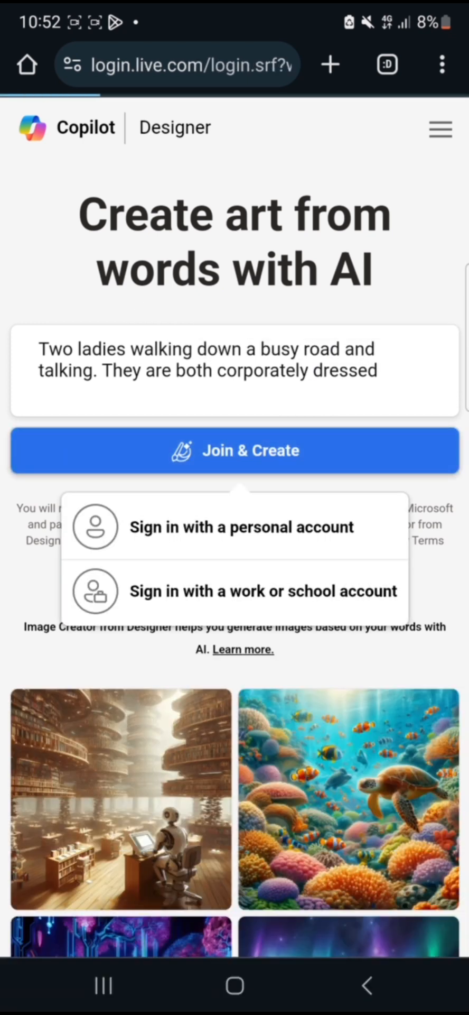
click(241, 527)
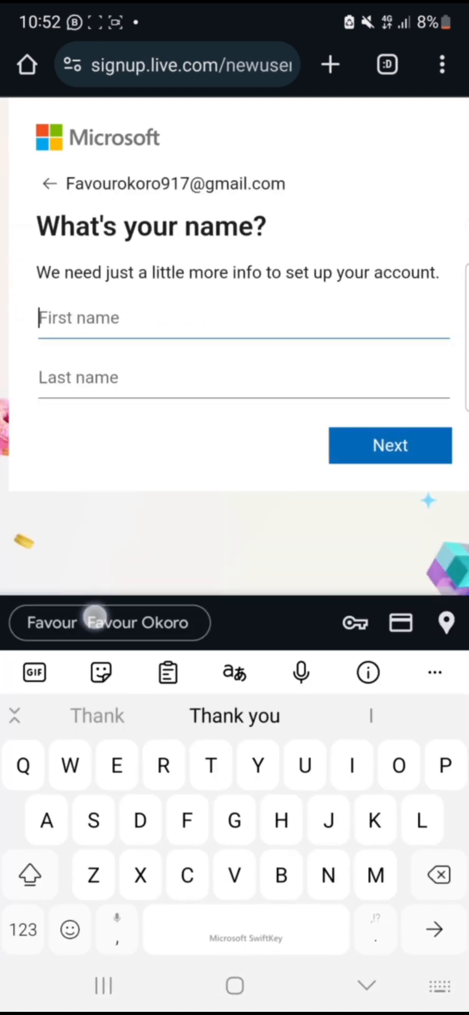
click(390, 445)
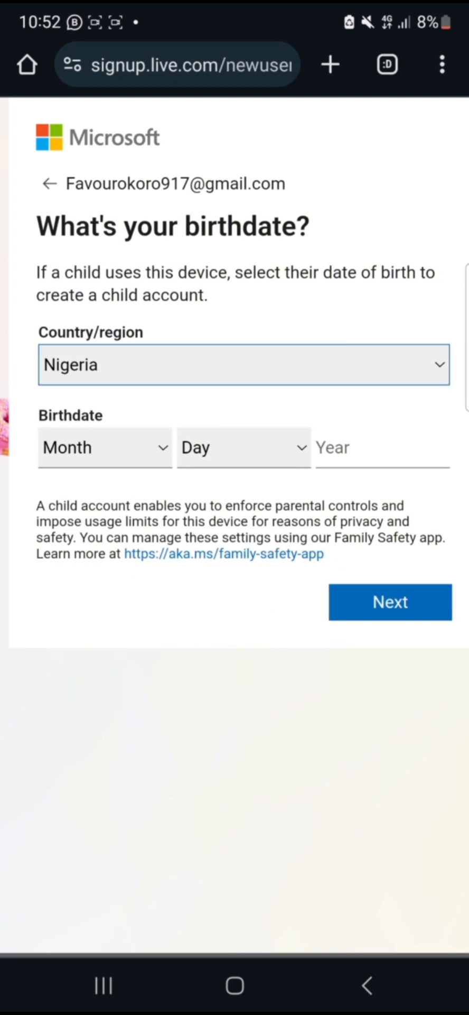
Set the birth month to March with the day and continue to the verification challenge
click(106, 447)
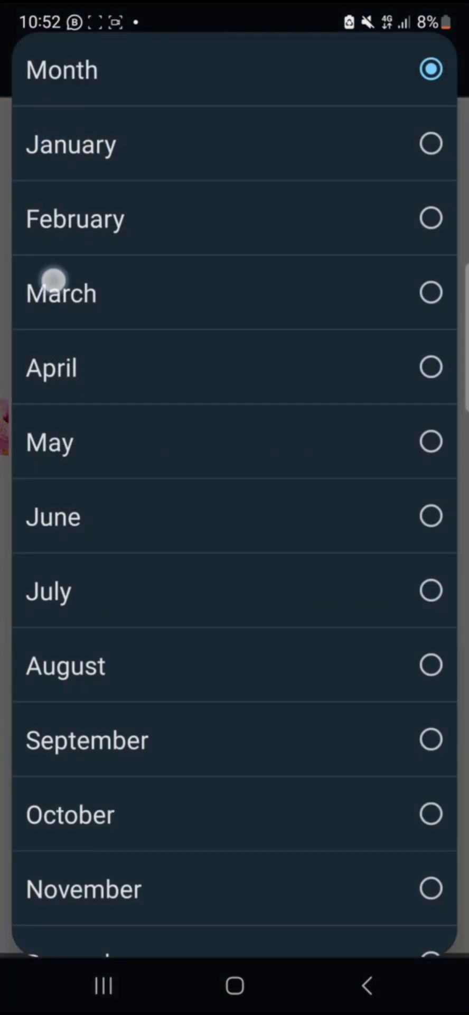
click(52, 276)
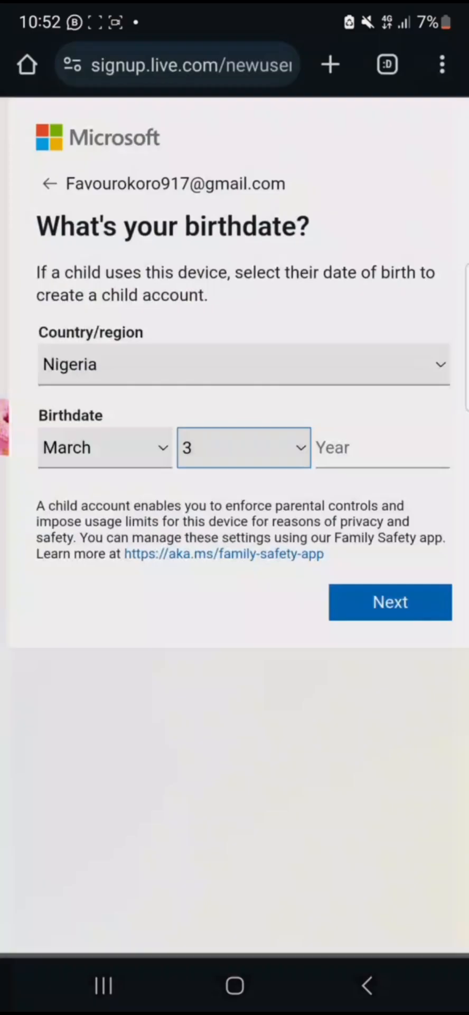
click(390, 602)
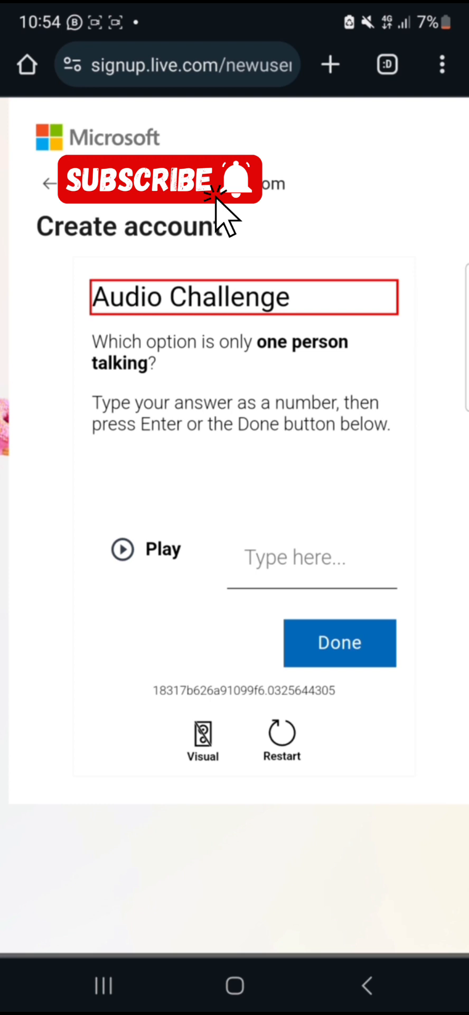
Play the audio verification clip and enter its number answer to finish signup
click(123, 548)
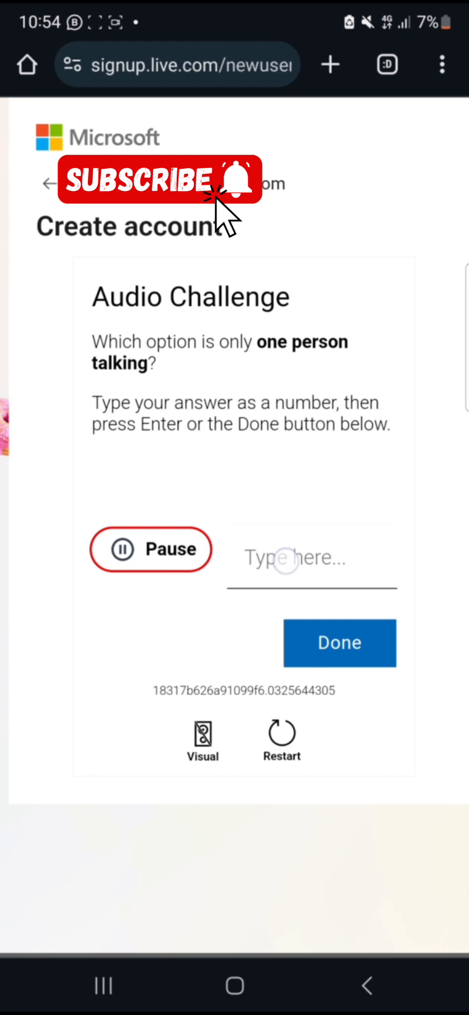
click(340, 642)
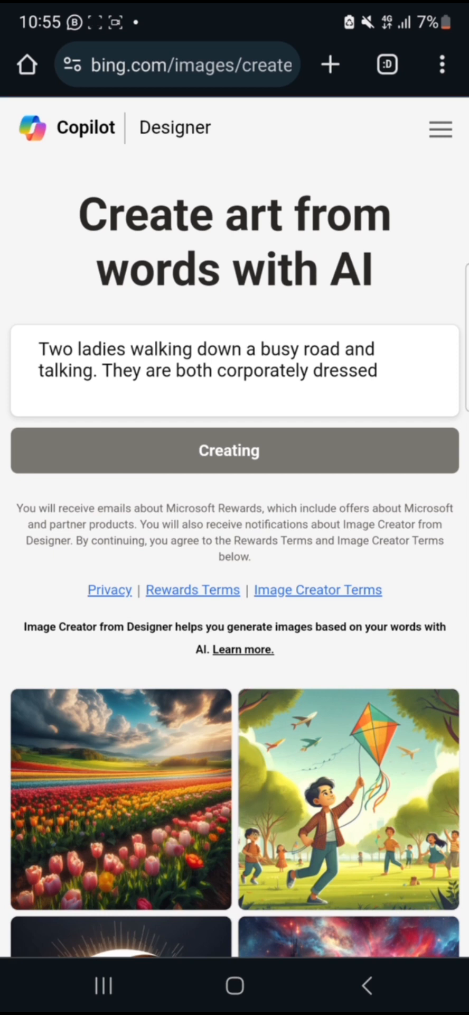
Open a generated two-ladies image and download it to the phone
click(229, 451)
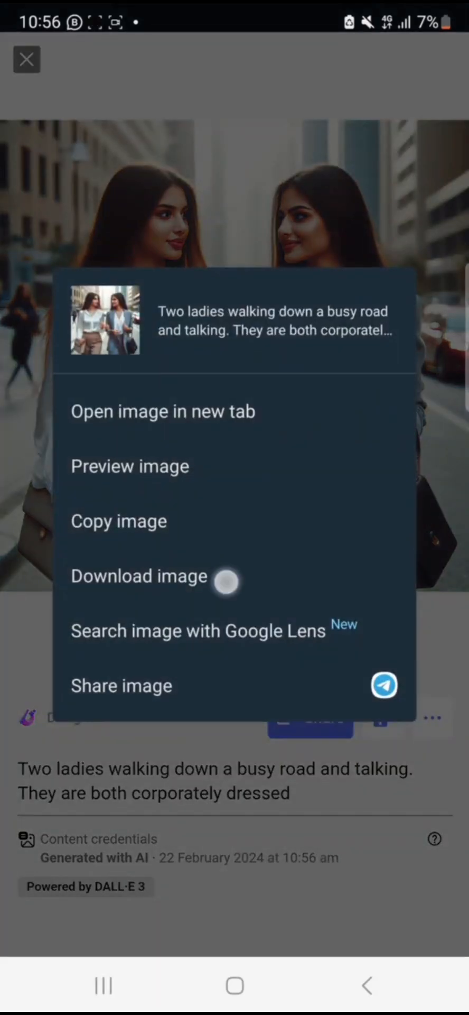
click(138, 576)
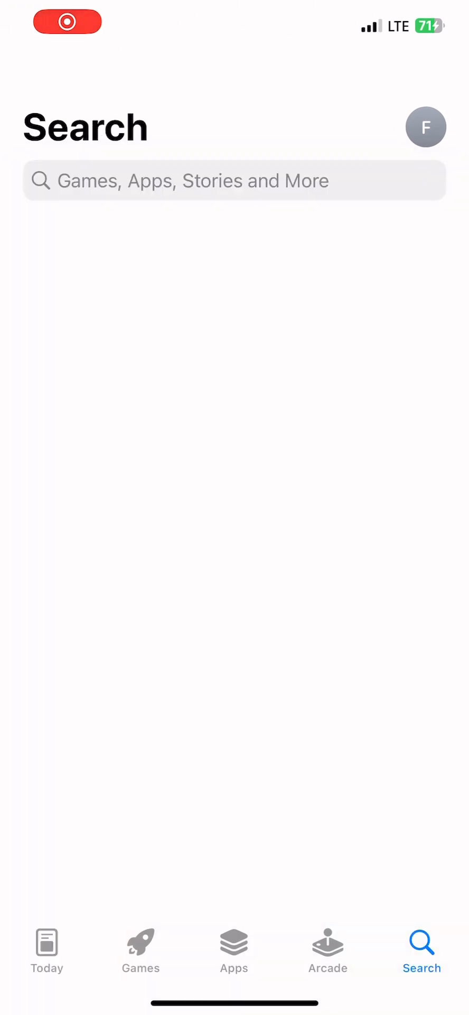
Search the App Store for 'bing' and launch the installed Bing: Chat with AI & GPT-4 app
text(bing)
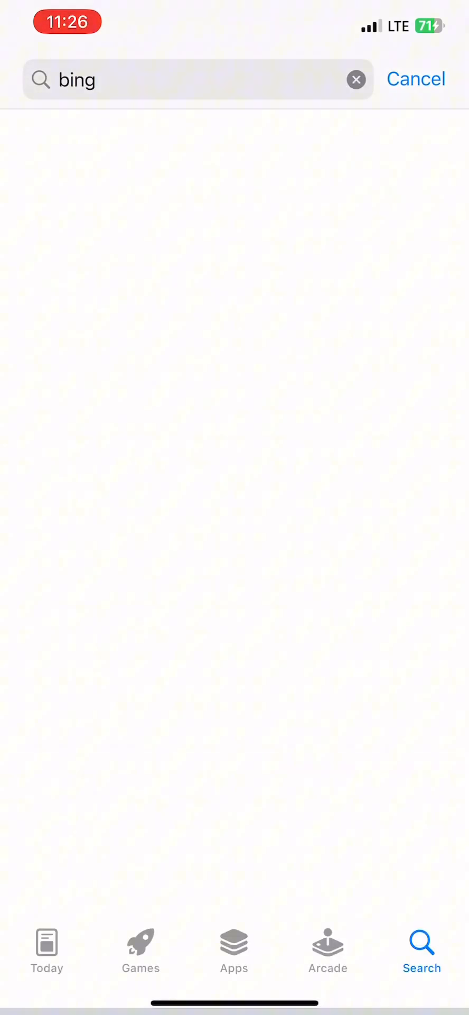
key(Enter)
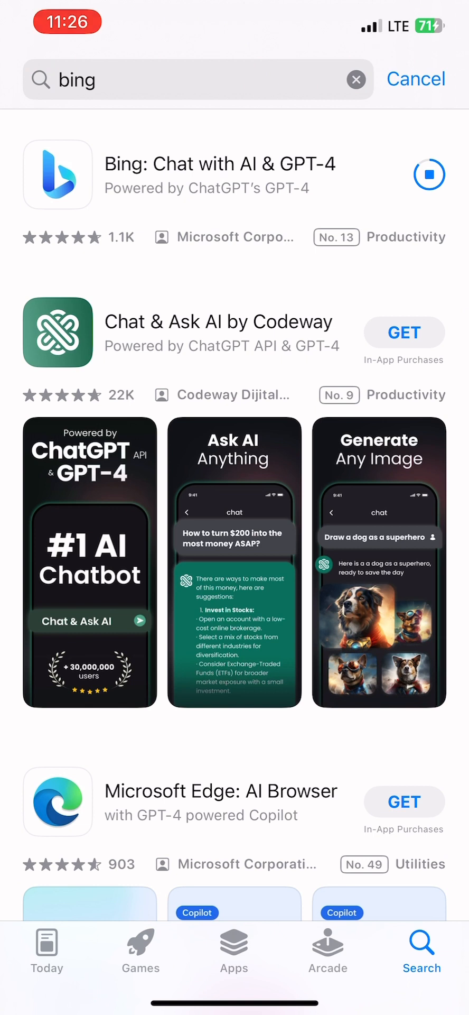
scroll(down, 3)
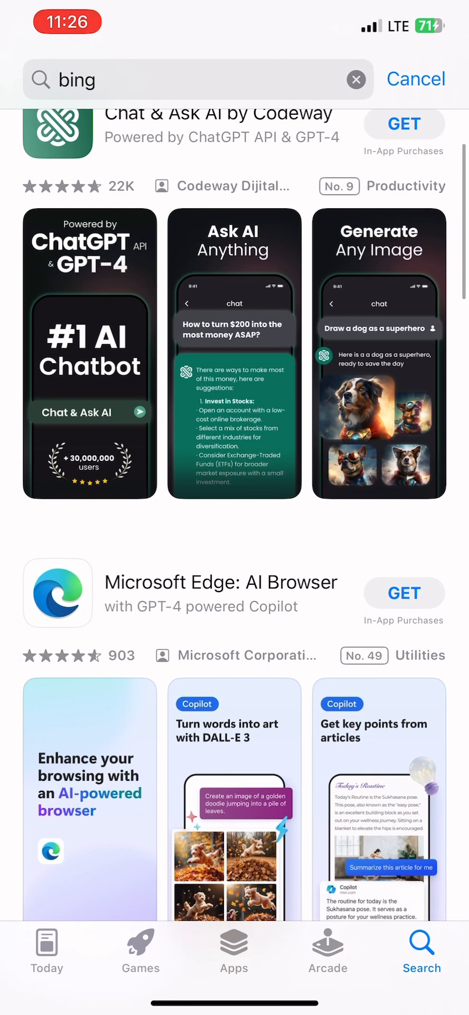
scroll(down, 3)
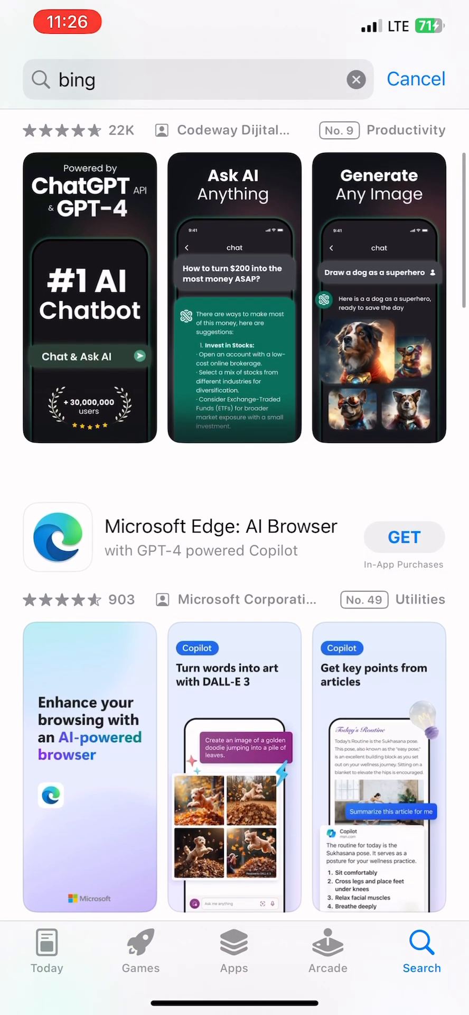
scroll(down, 3)
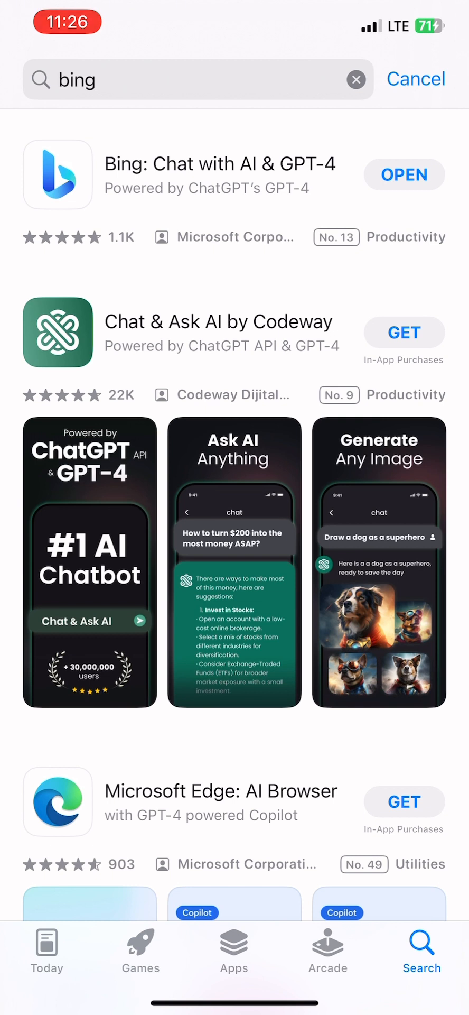
click(404, 174)
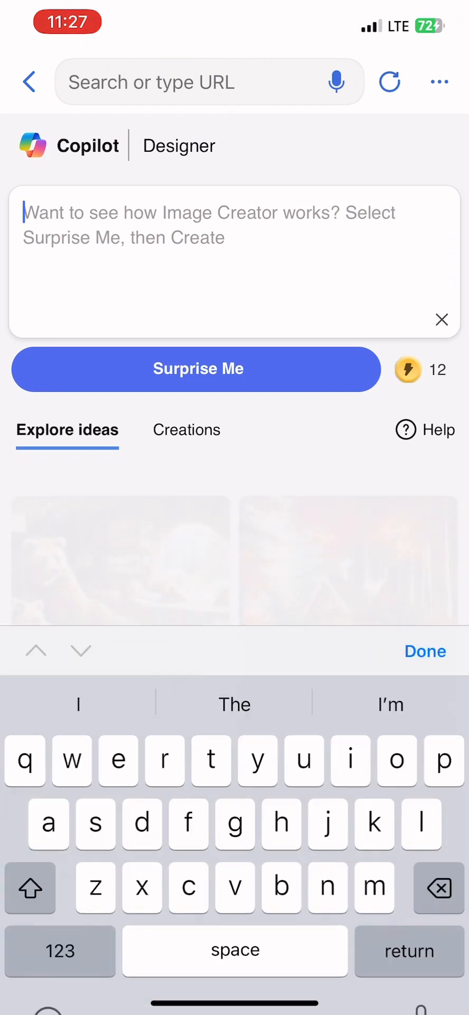
Describe a dark-skinned Hausa man in a busy market selling dollars to a young hooded client
text(a)
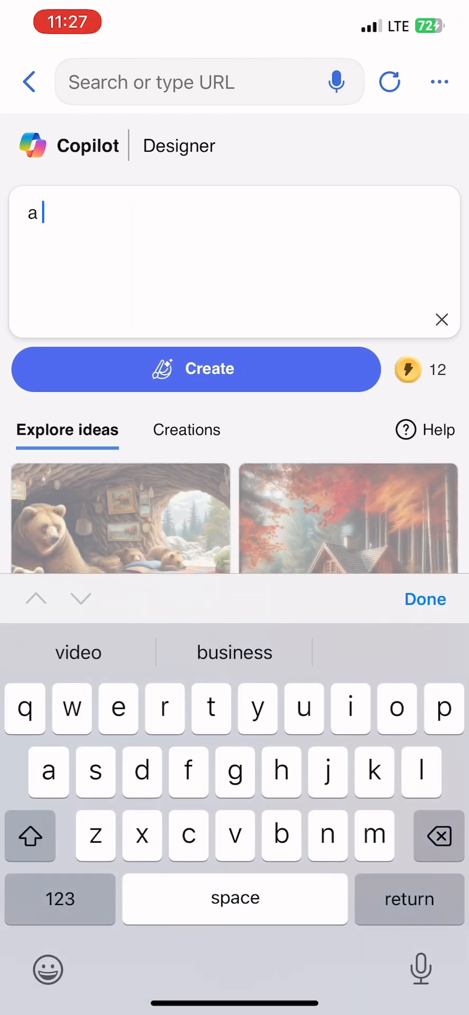
text(hau)
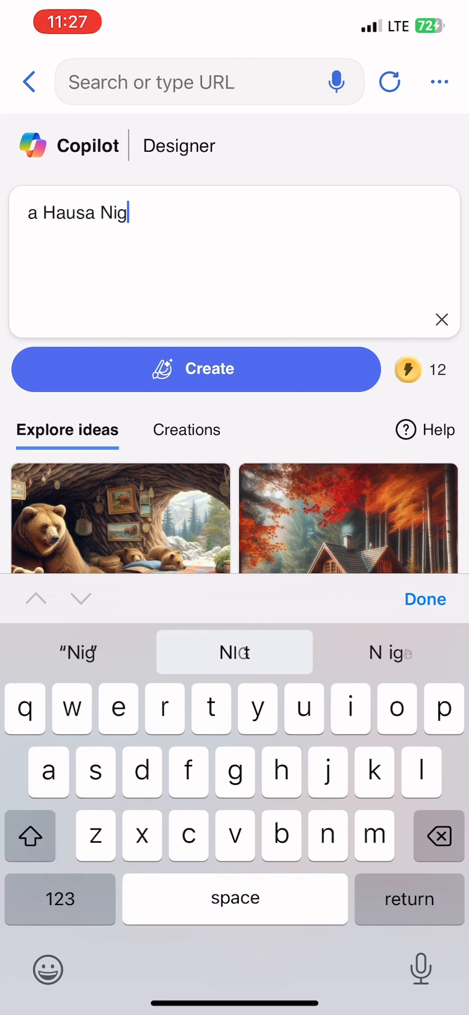
click(235, 653)
text(erian man that is locally dressed,)
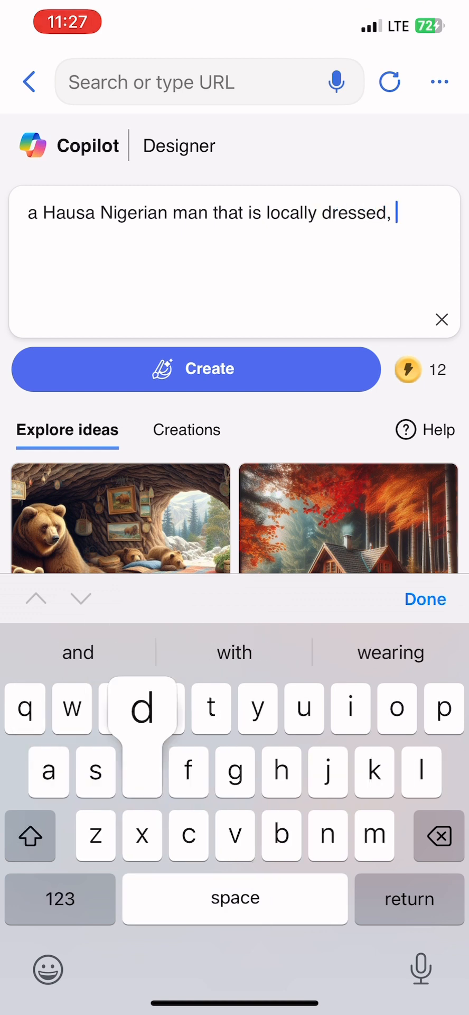
text(dark skinned.)
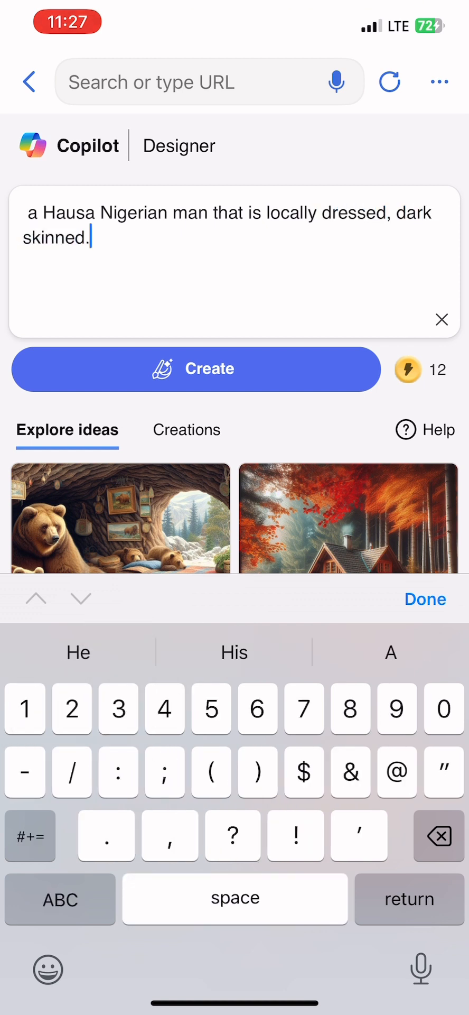
text(and)
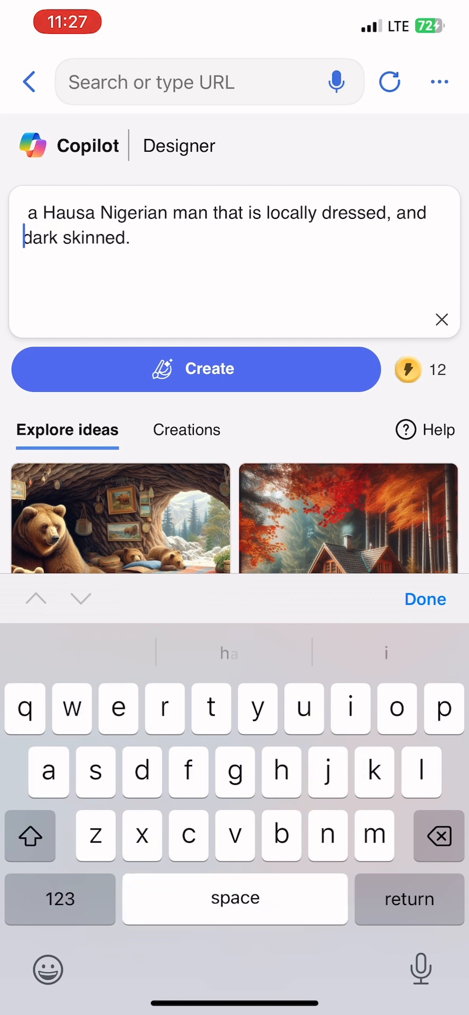
text(He is)
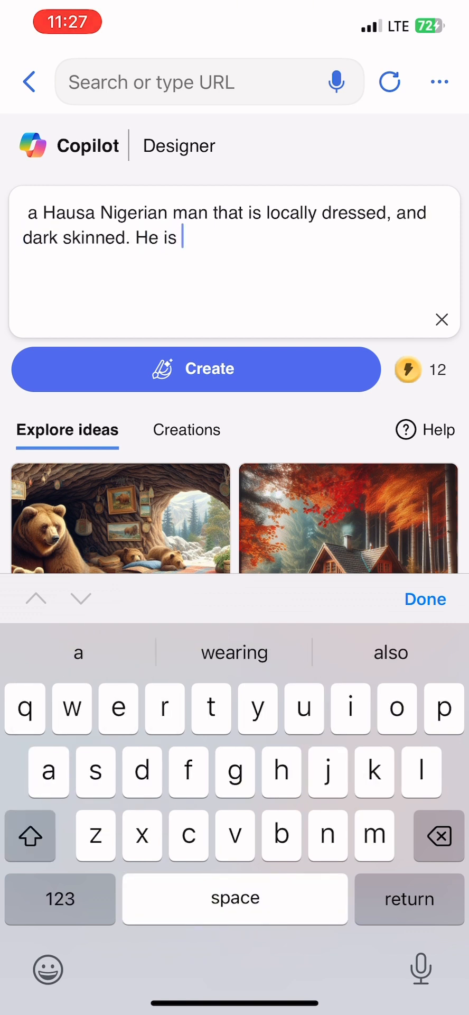
text(in the busy market place.)
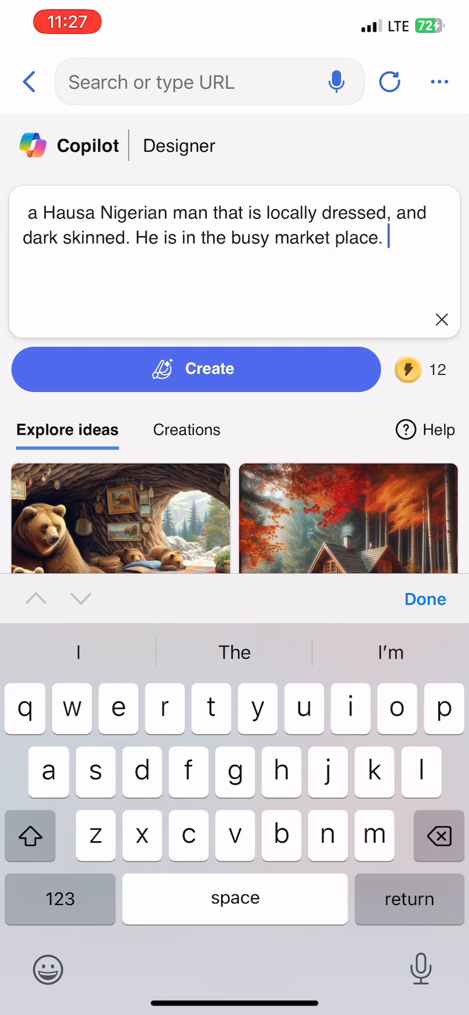
text(, sellin)
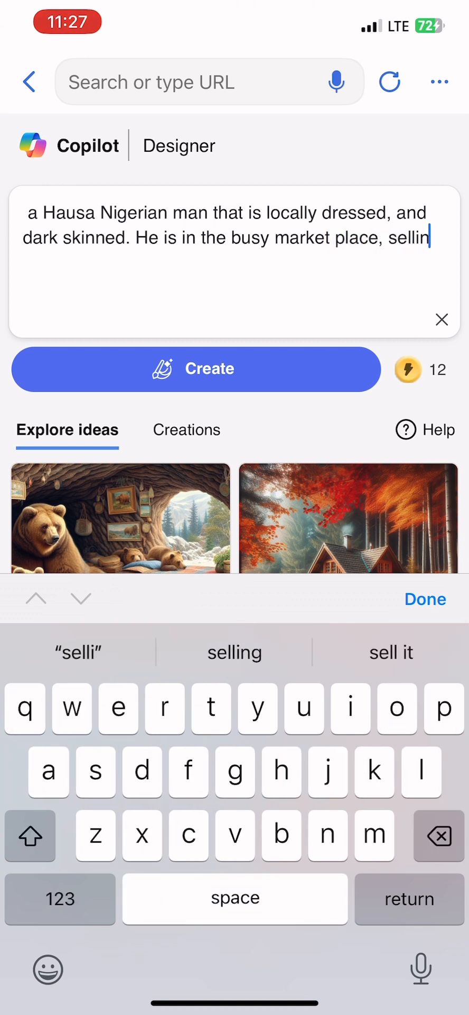
text(g dollars. his)
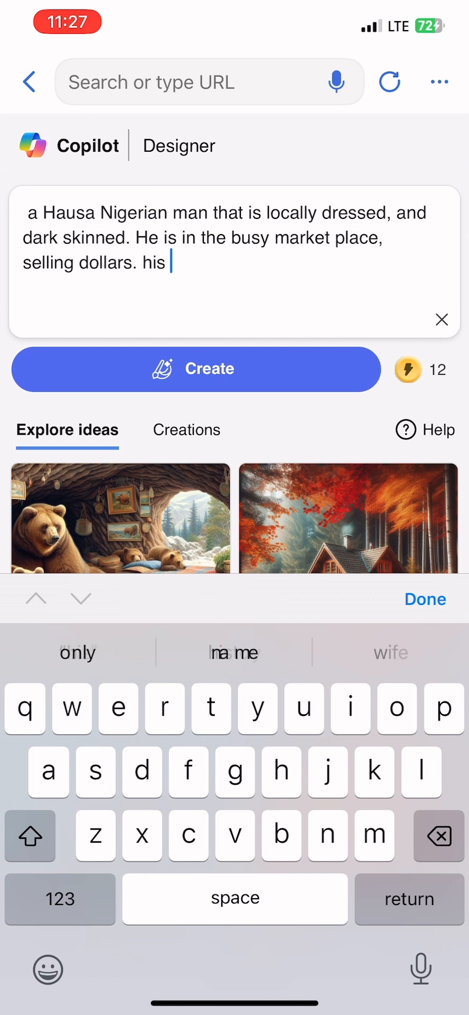
text(client is a young boy wearing hoodies and chains, we can only see the back vo)
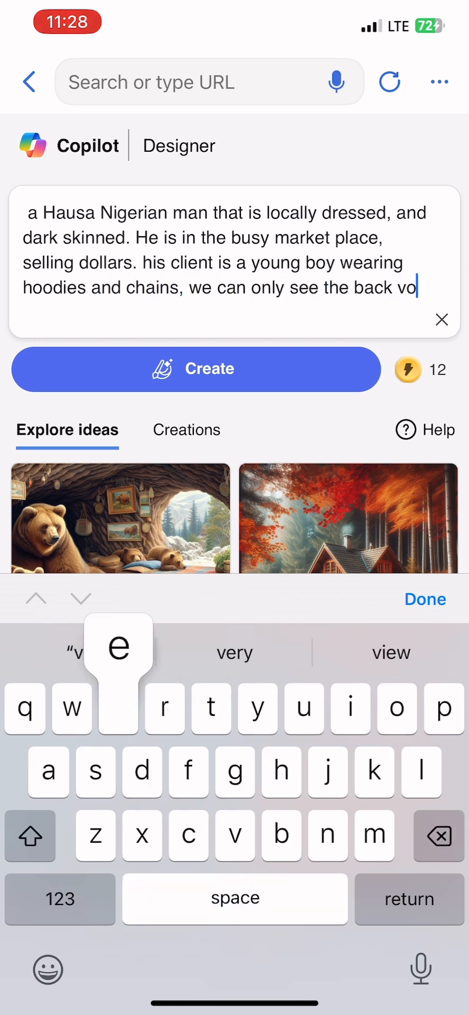
Add that the trader has a briefcase full of dollars in front of him and hands a wad to the client
text(iew of his client. t)
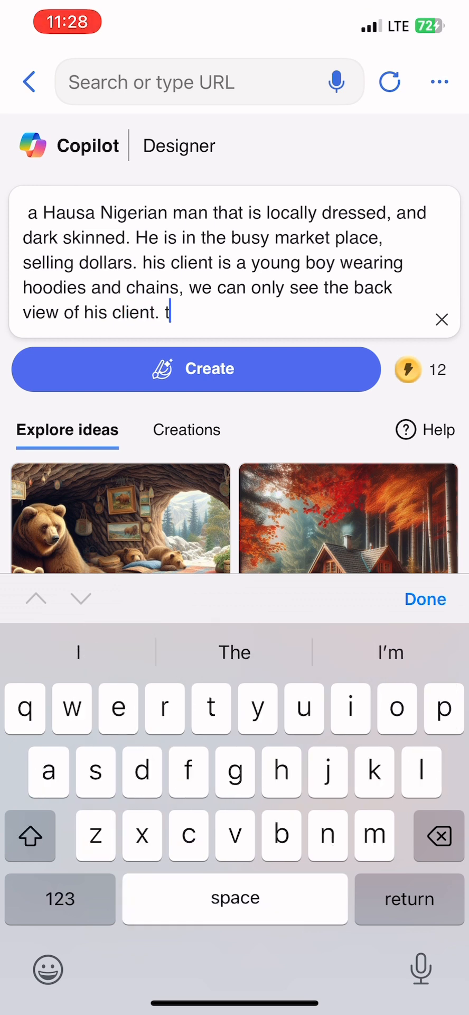
text(he Hausa)
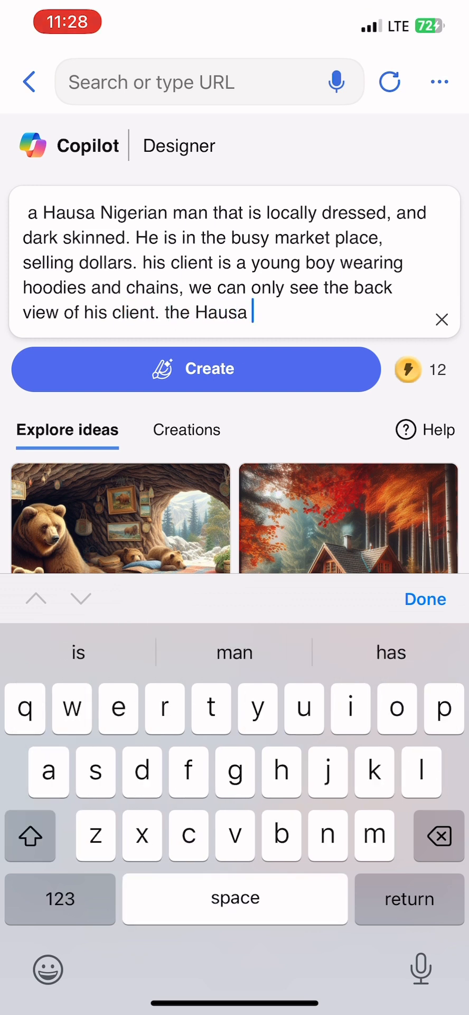
text(dollar trader)
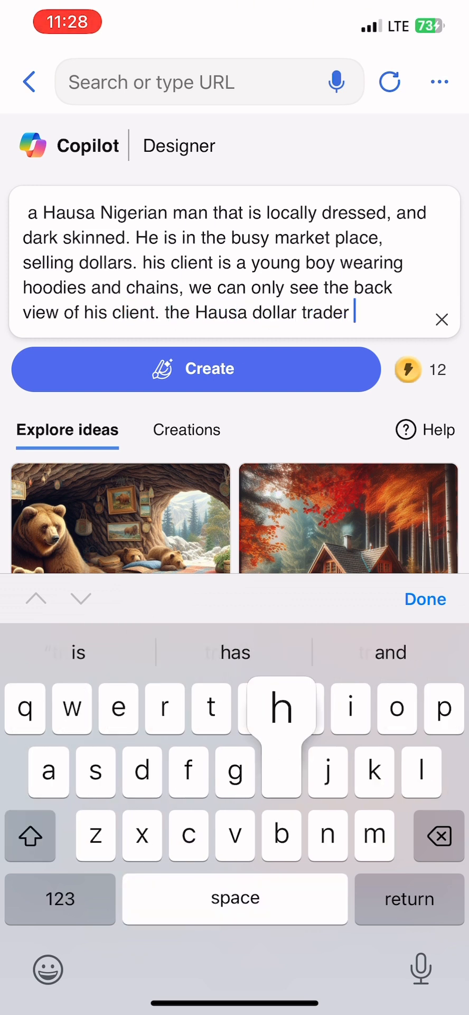
text(has a brief)
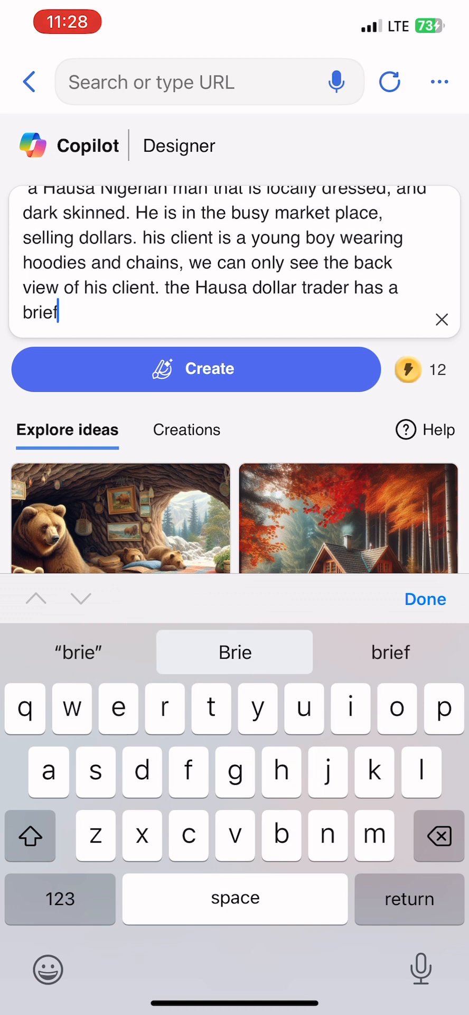
text(case full of do)
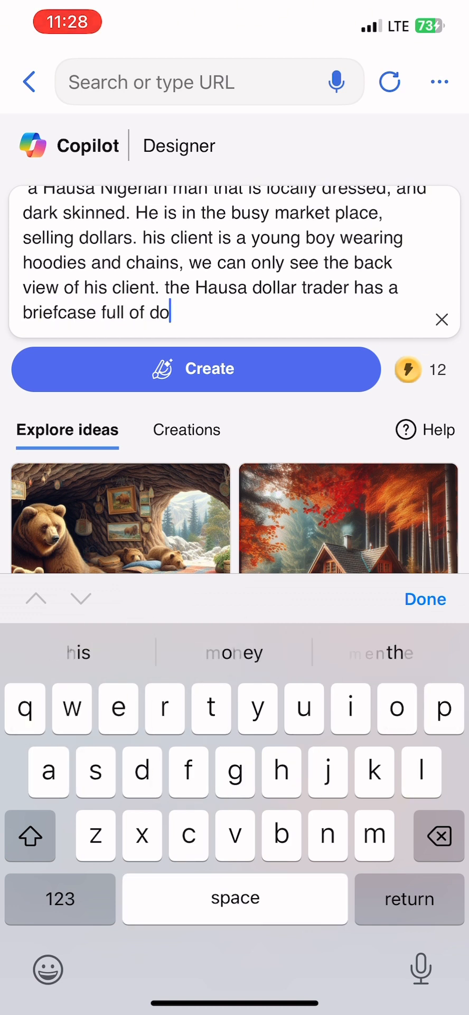
text(llars in fro)
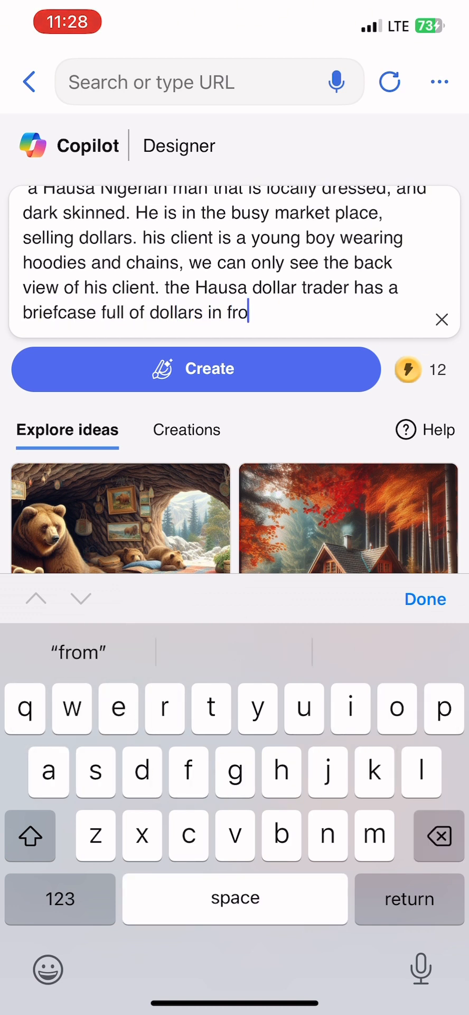
text(nt of him.)
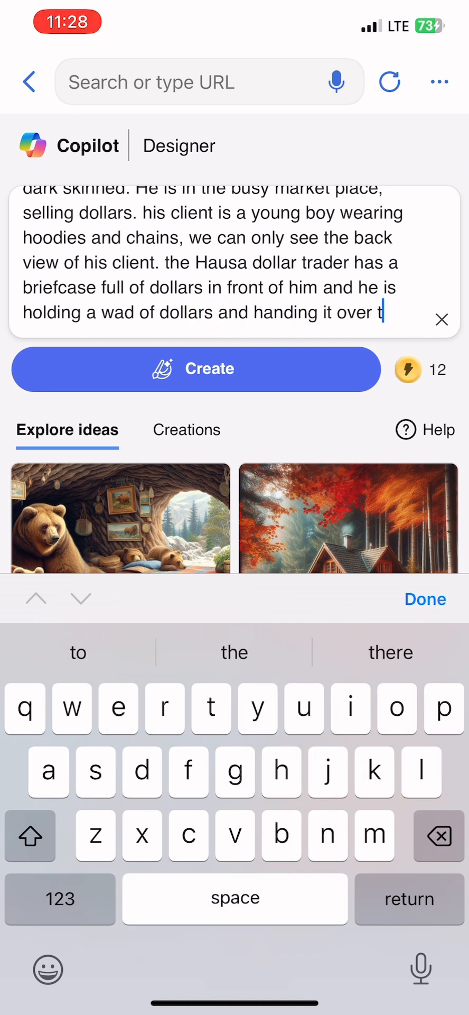
text(o the client.)
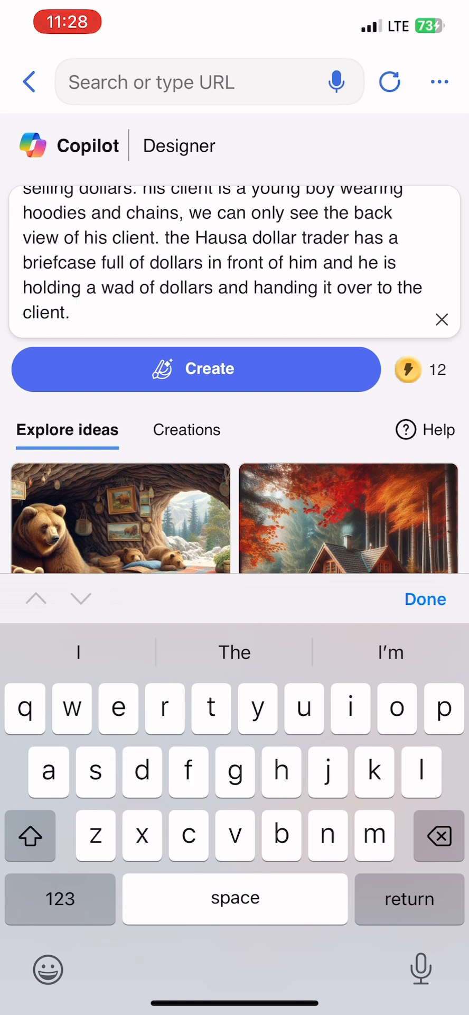
text(Th)
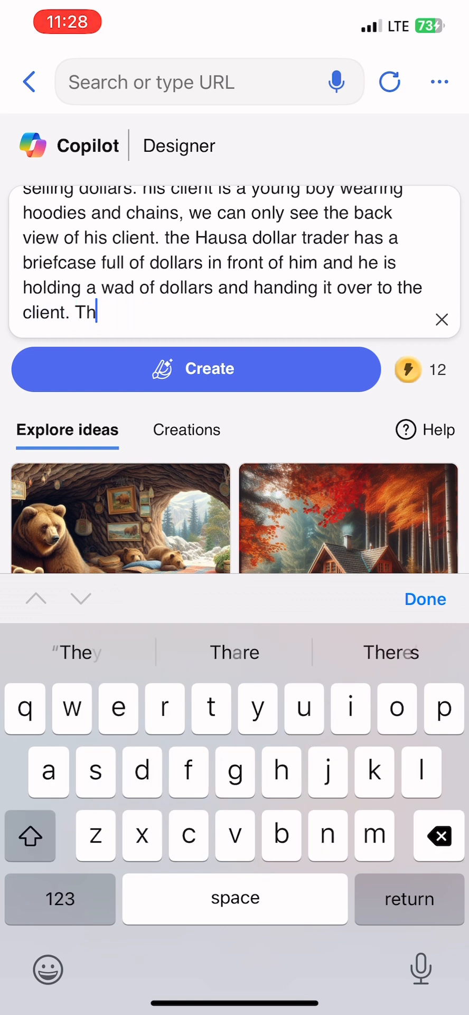
Create the four DALL-E 3 images of the trader handing cash to the hooded client
click(196, 369)
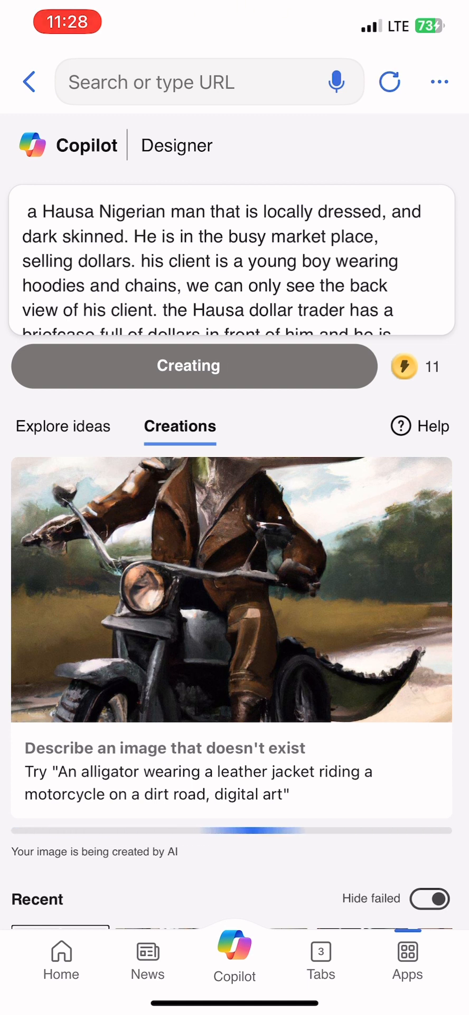
scroll(down, 3)
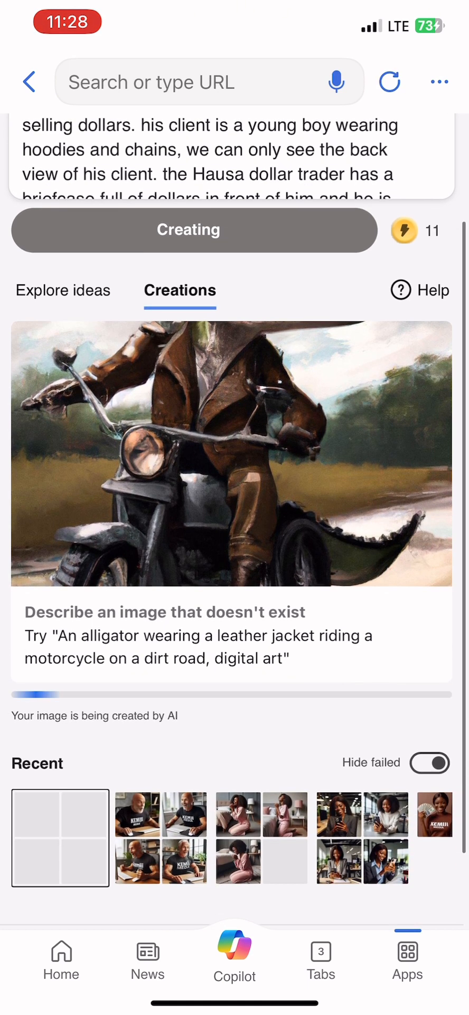
scroll(down, 3)
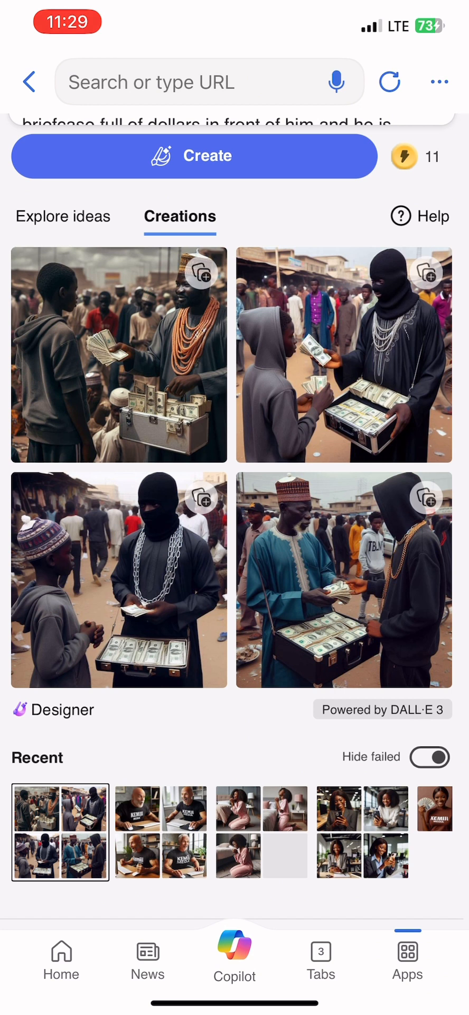
Open the image of the trader in the blue robe and bring up its Save to Photos option
click(334, 590)
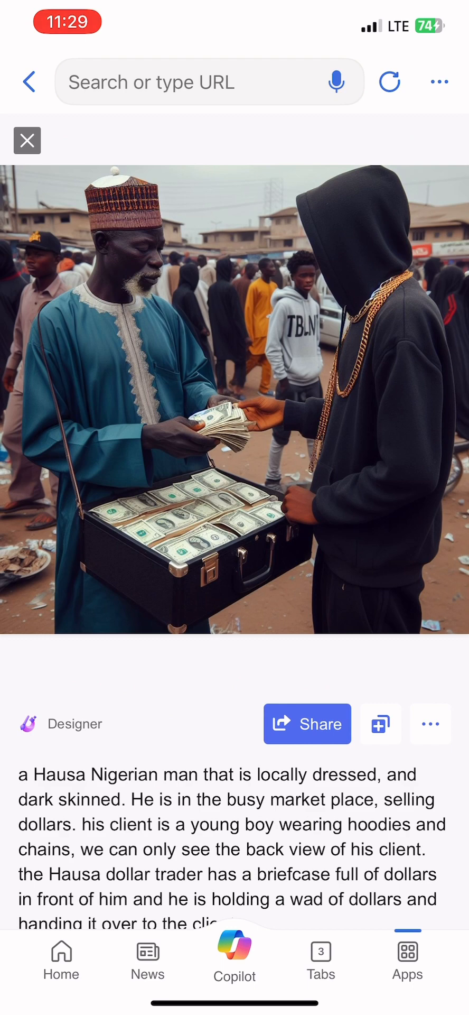
click(235, 408)
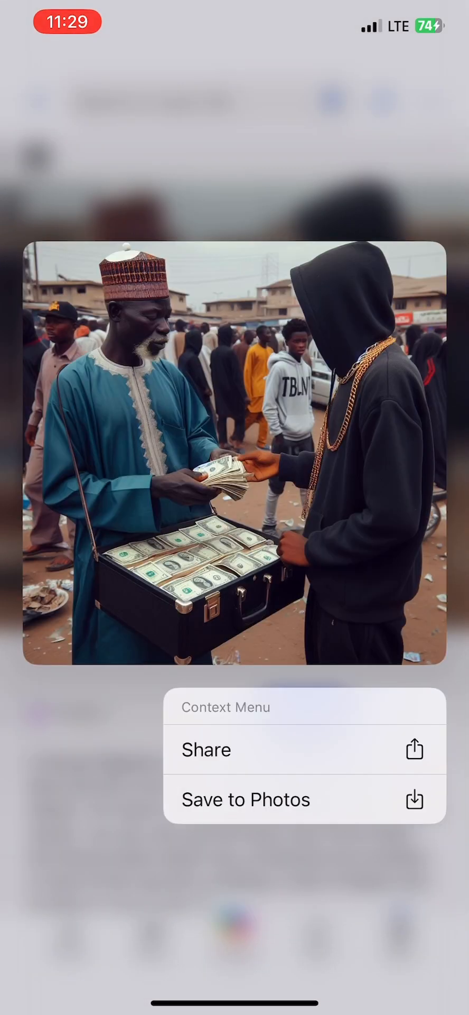